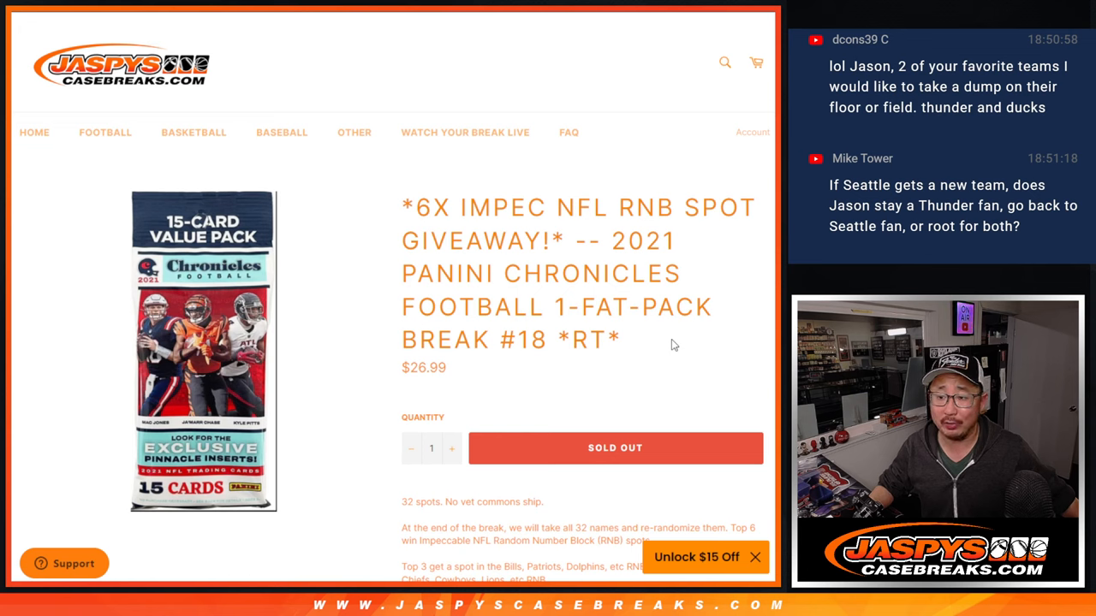
# Highlight the break number 18 and RNB in the title and review the 32 entrant names.
pyautogui.doubleClick(520, 339)
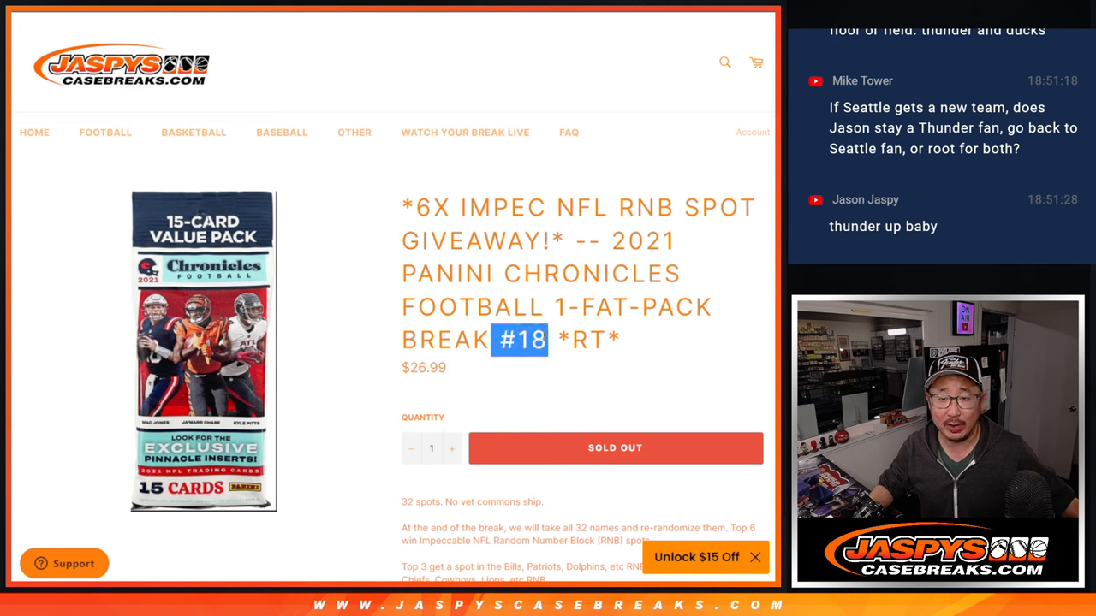
pyautogui.doubleClick(647, 207)
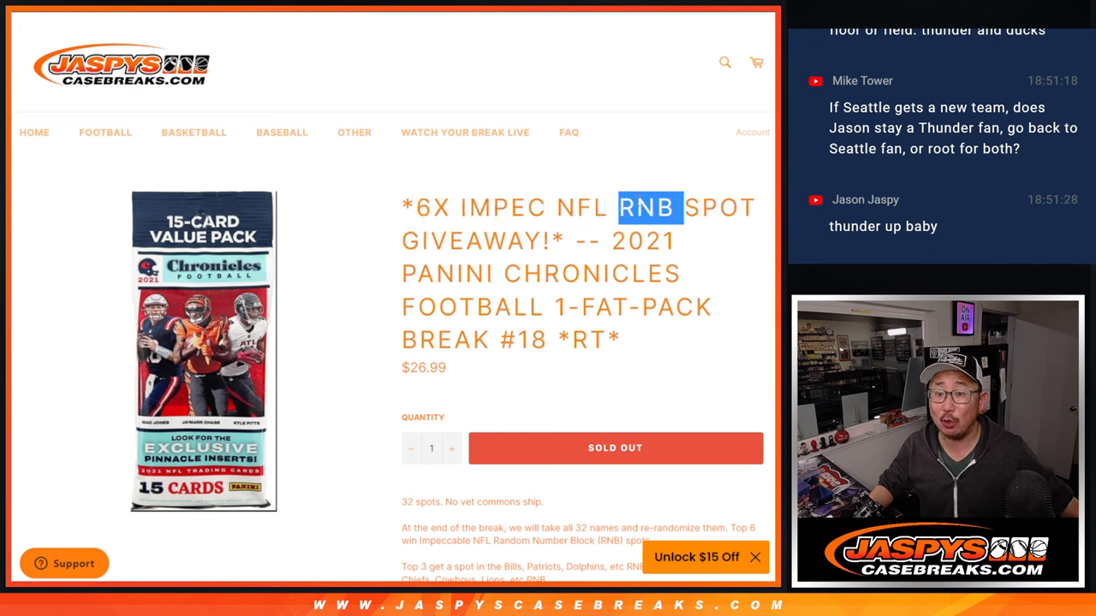
pyautogui.scroll(-3)
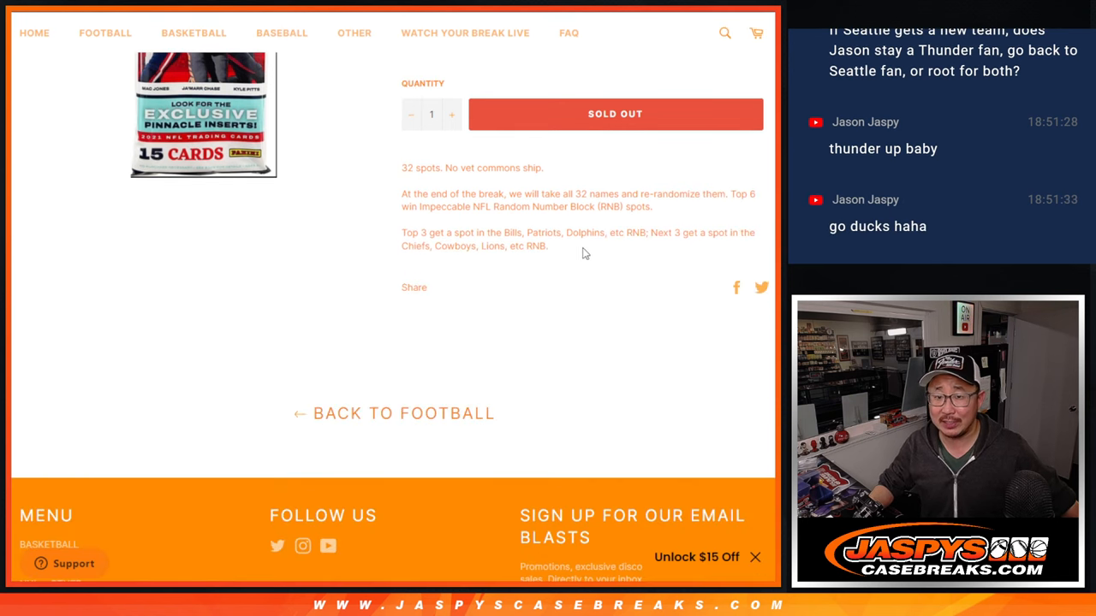
pyautogui.moveTo(497, 232); pyautogui.dragTo(630, 233)
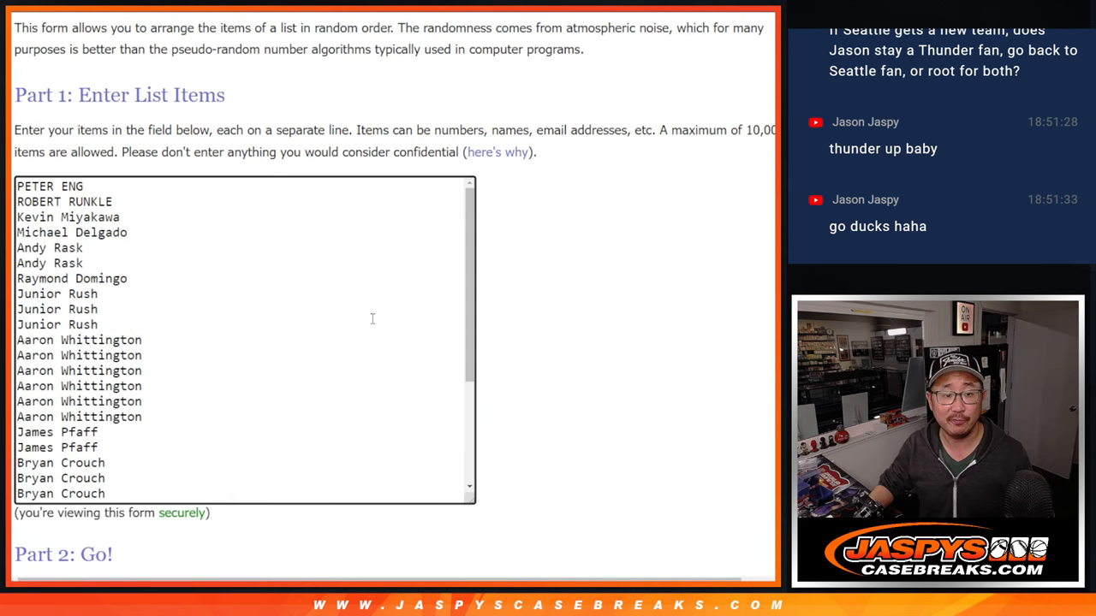
# Roll the two virtual dice on the Dice Roller page.
pyautogui.scroll(-3)
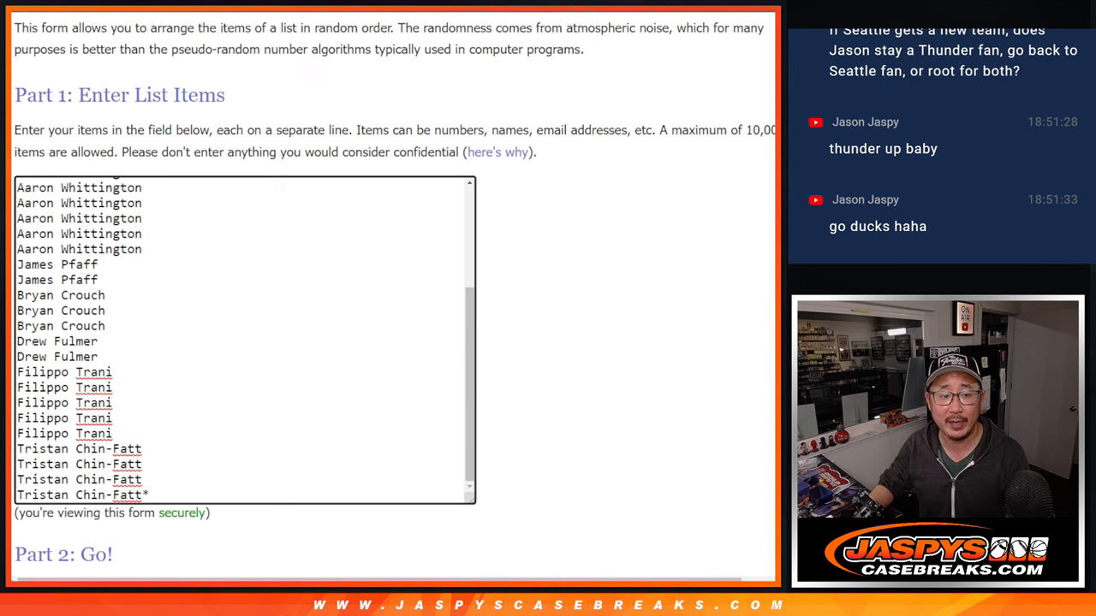
pyautogui.scroll(3)
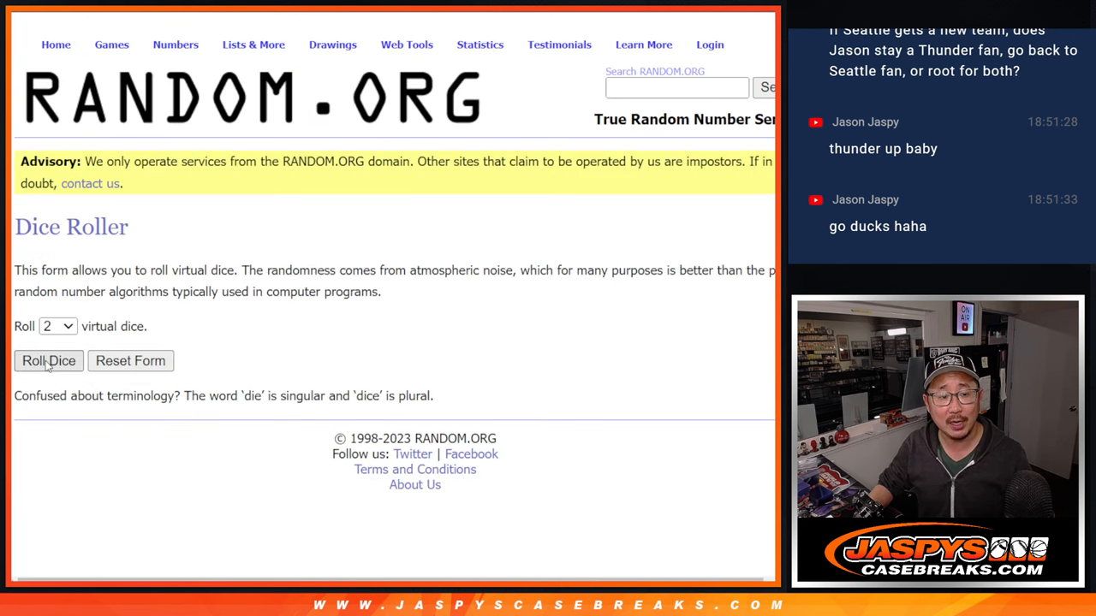
pyautogui.click(48, 360)
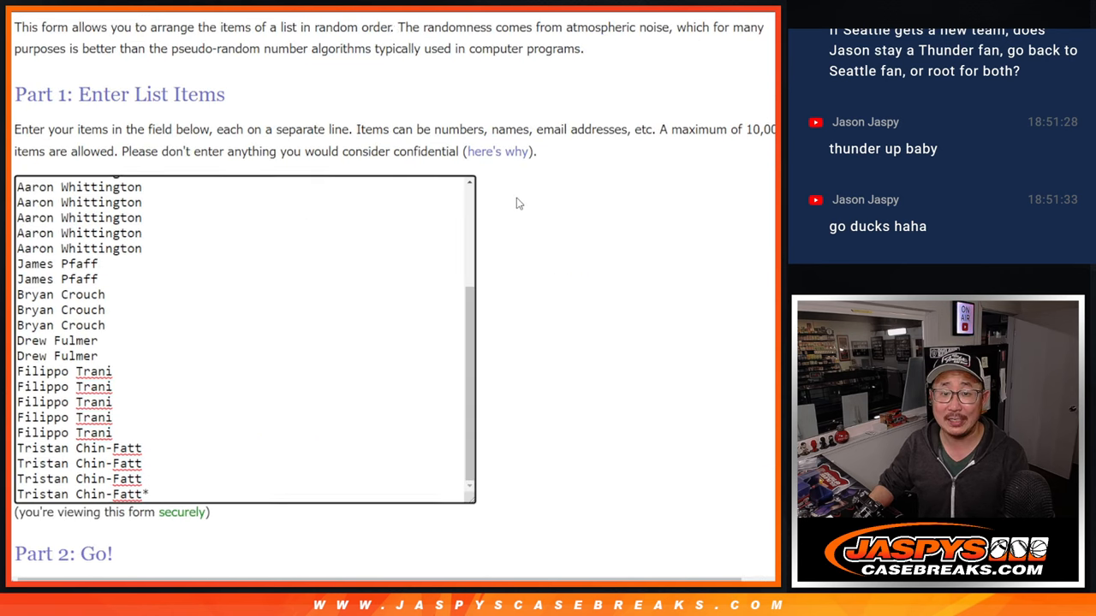
pyautogui.scroll(-3)
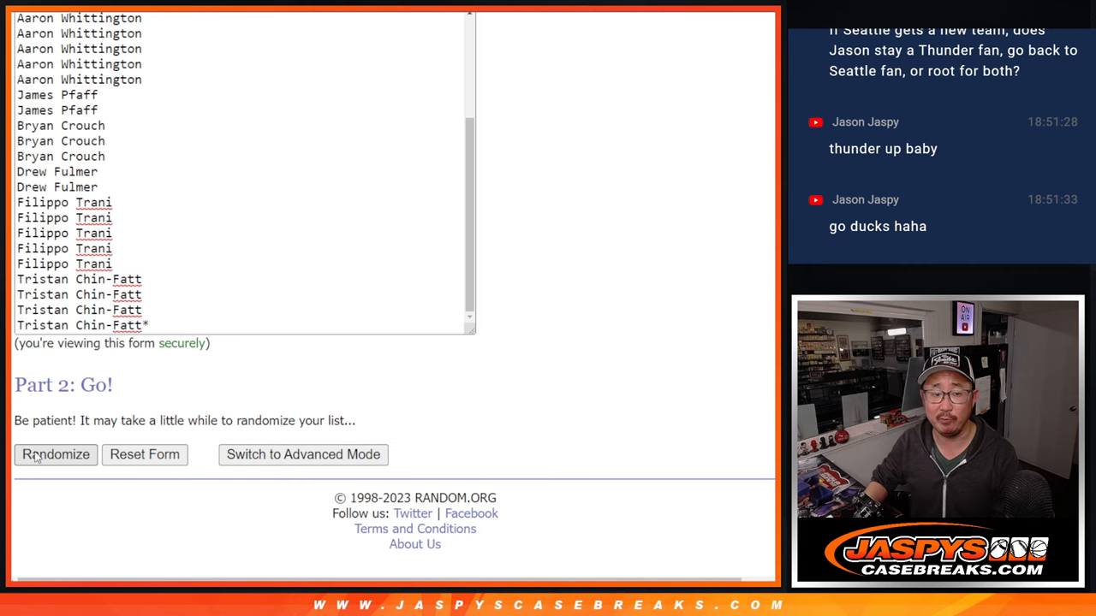
pyautogui.click(54, 456)
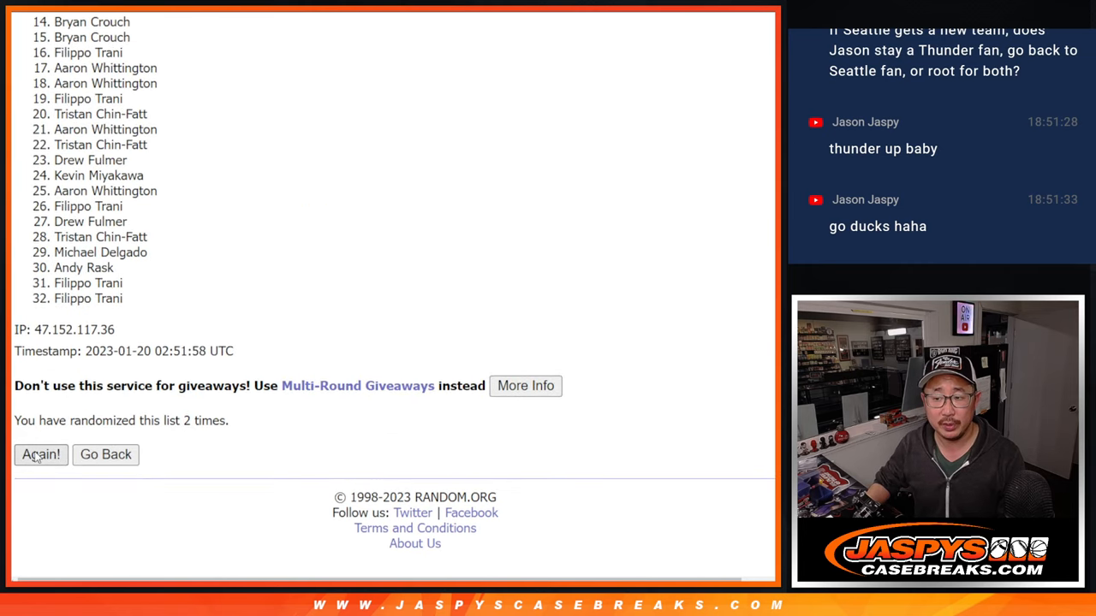
pyautogui.click(41, 455)
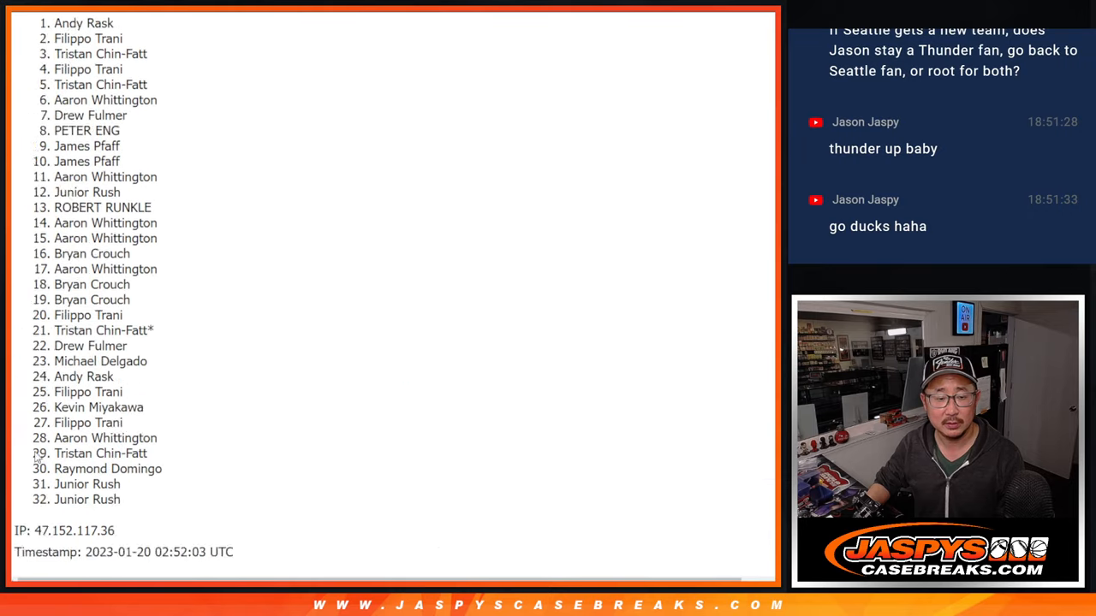
pyautogui.click(42, 455)
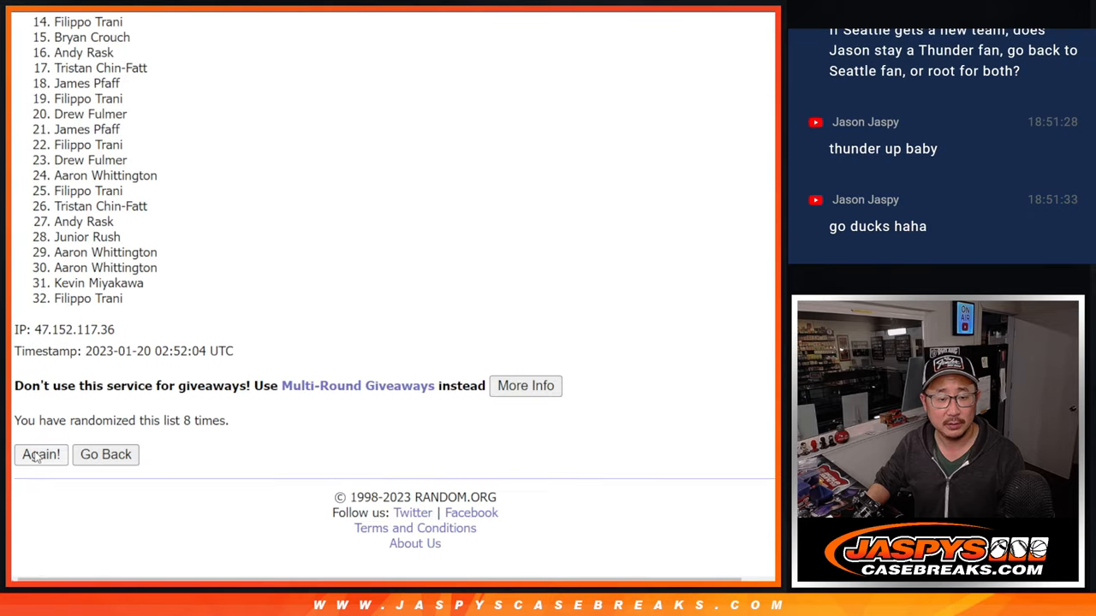
pyautogui.click(41, 456)
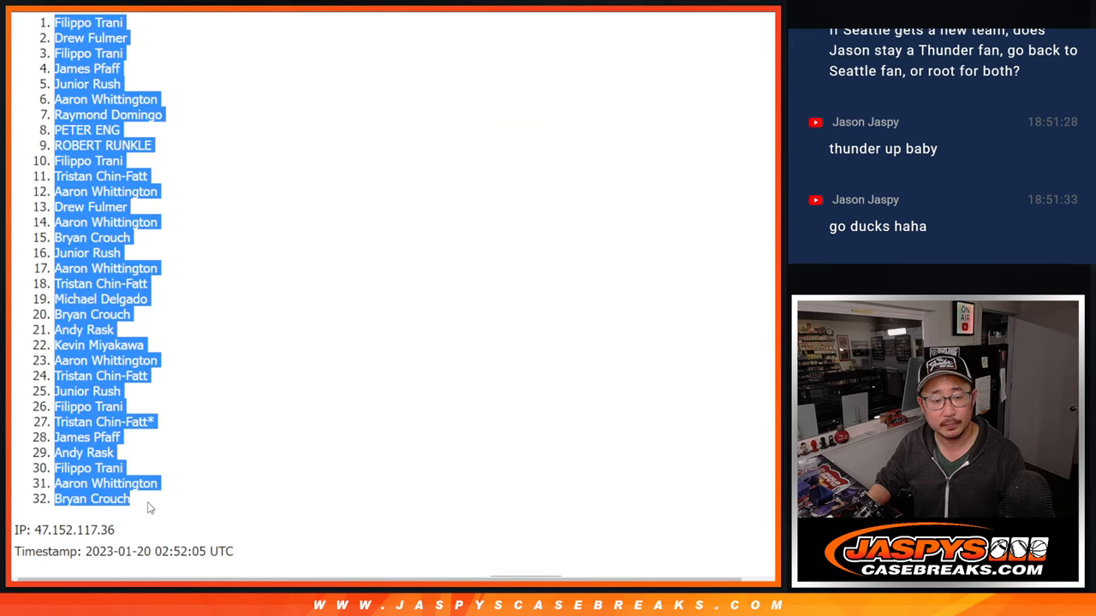
pyautogui.scroll(-3)
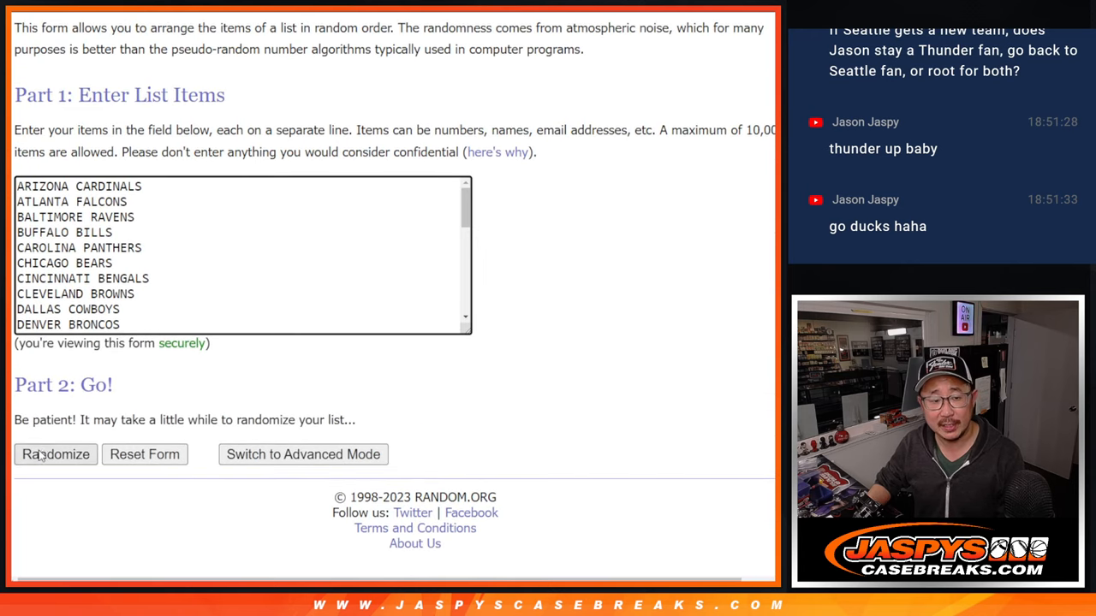
# Randomize the 32 NFL teams twice and select the final order, Chicago Bears first, Raiders last.
pyautogui.click(54, 453)
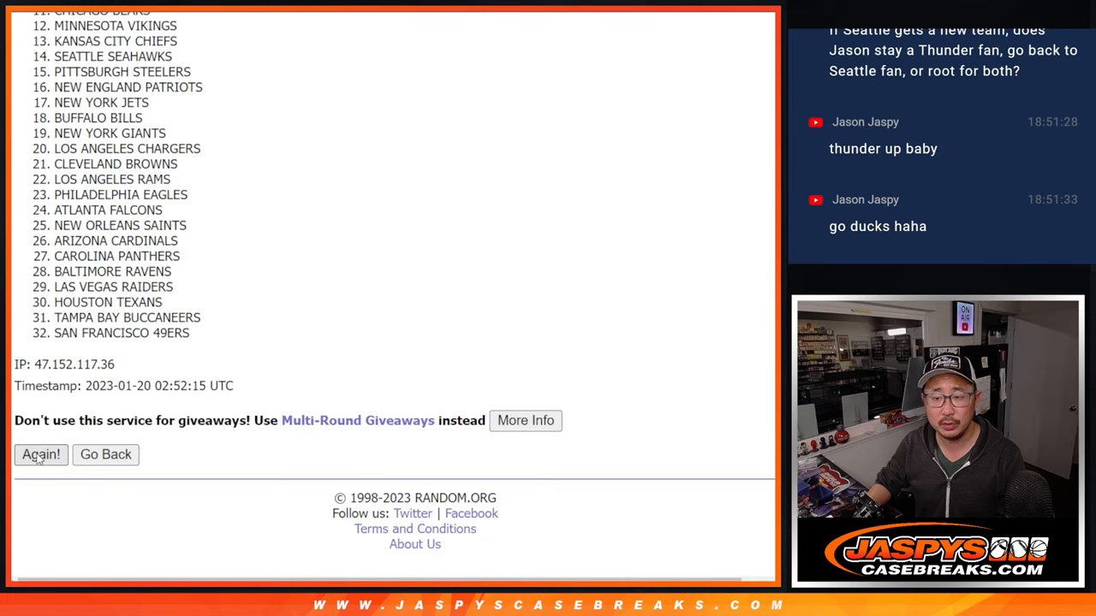
pyautogui.click(41, 455)
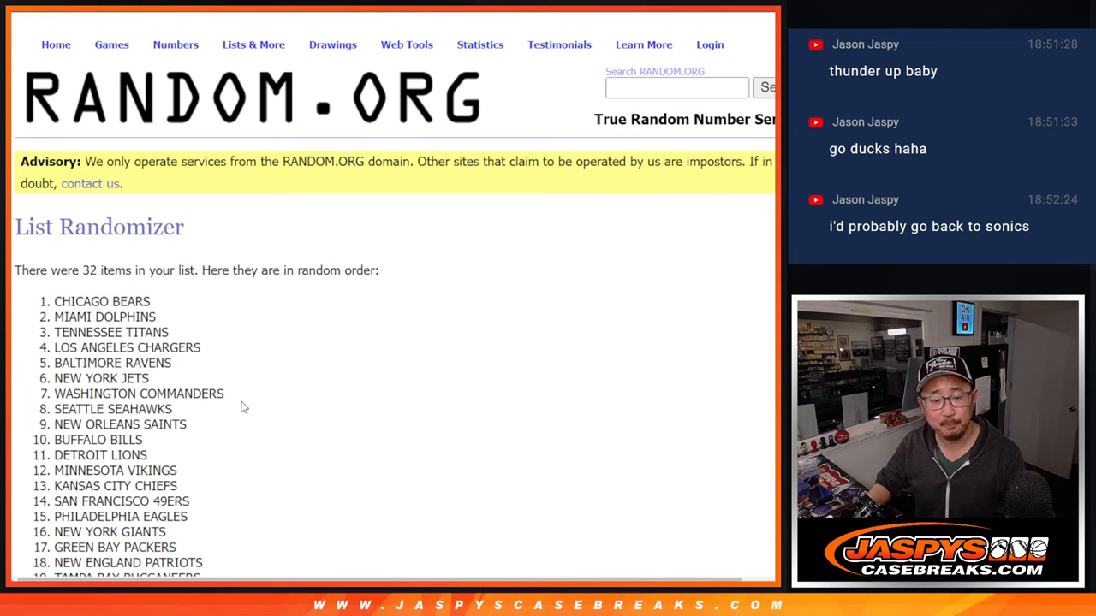
pyautogui.scroll(-3)
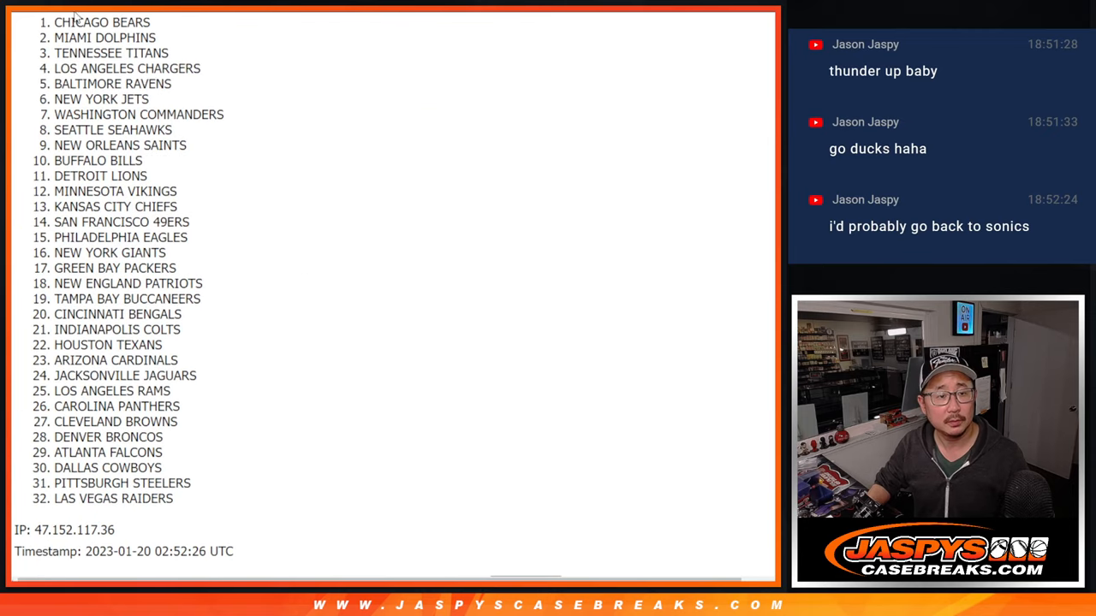
pyautogui.moveTo(69, 17); pyautogui.dragTo(219, 500)
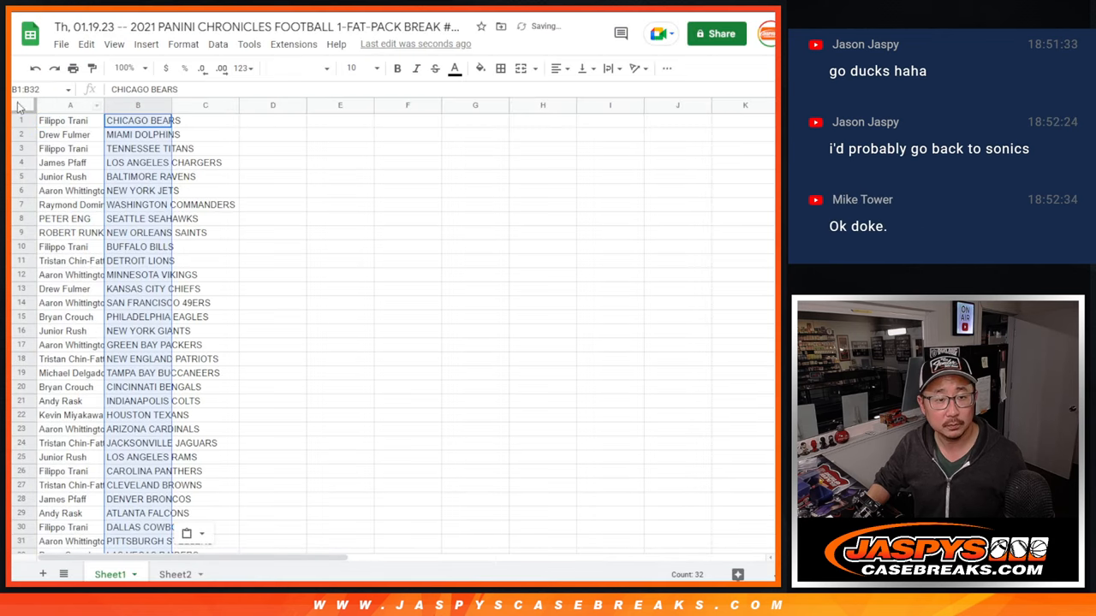
# Paste the shuffled teams beside the names on Sheet1 and enlarge the text.
pyautogui.click(352, 69)
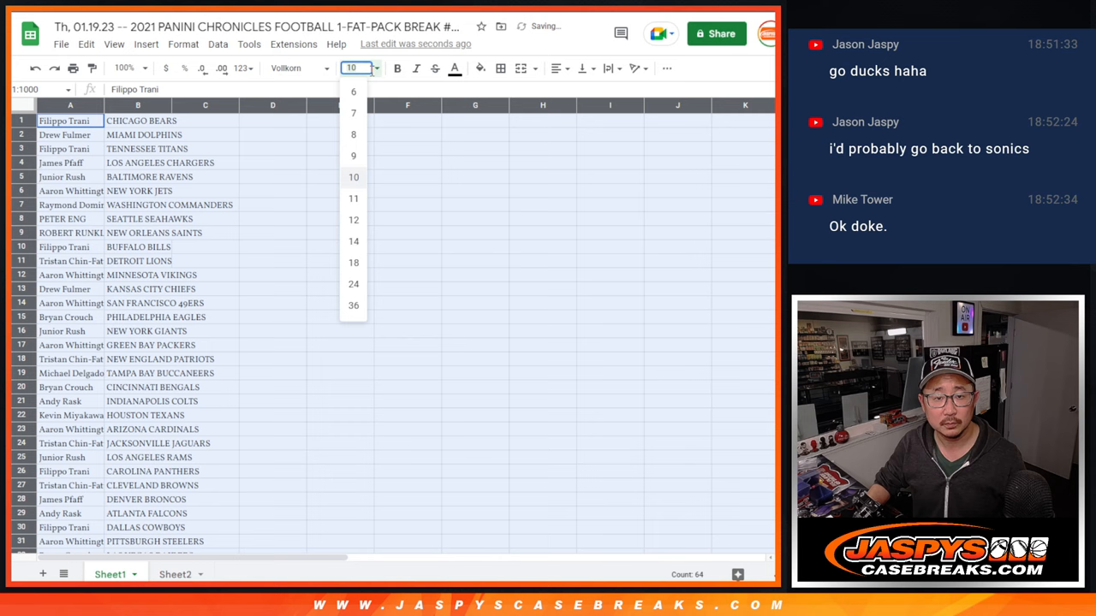
pyautogui.click(124, 69)
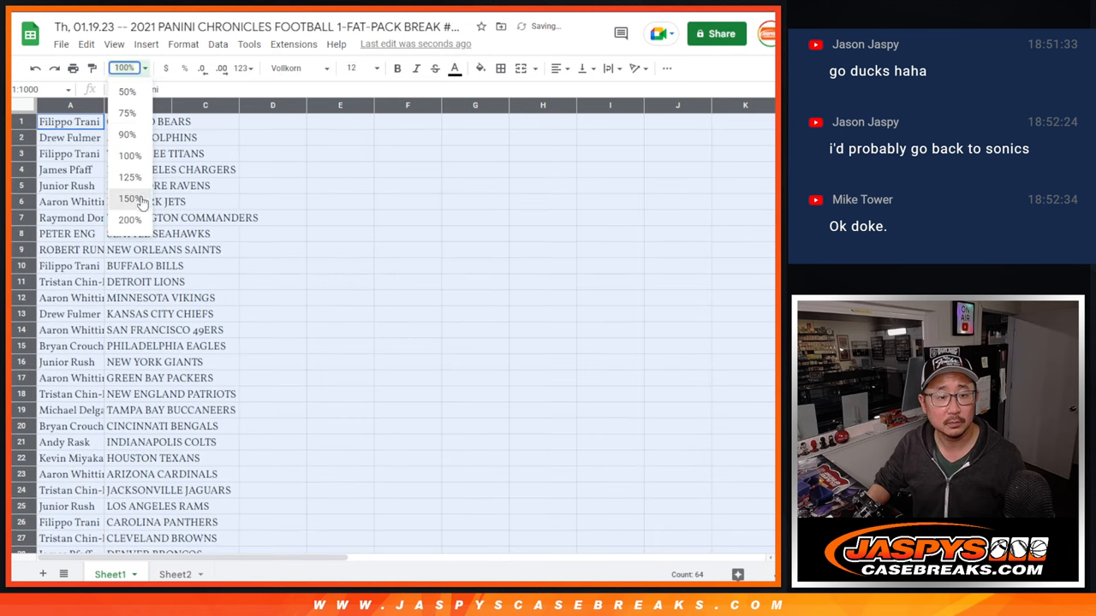
pyautogui.click(131, 199)
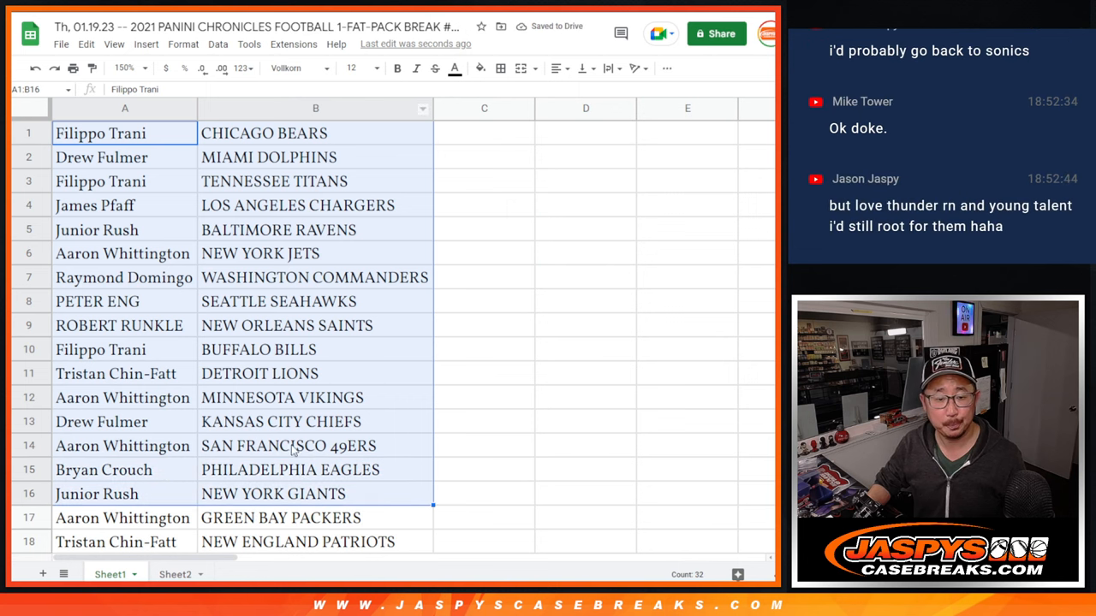
pyautogui.scroll(-3)
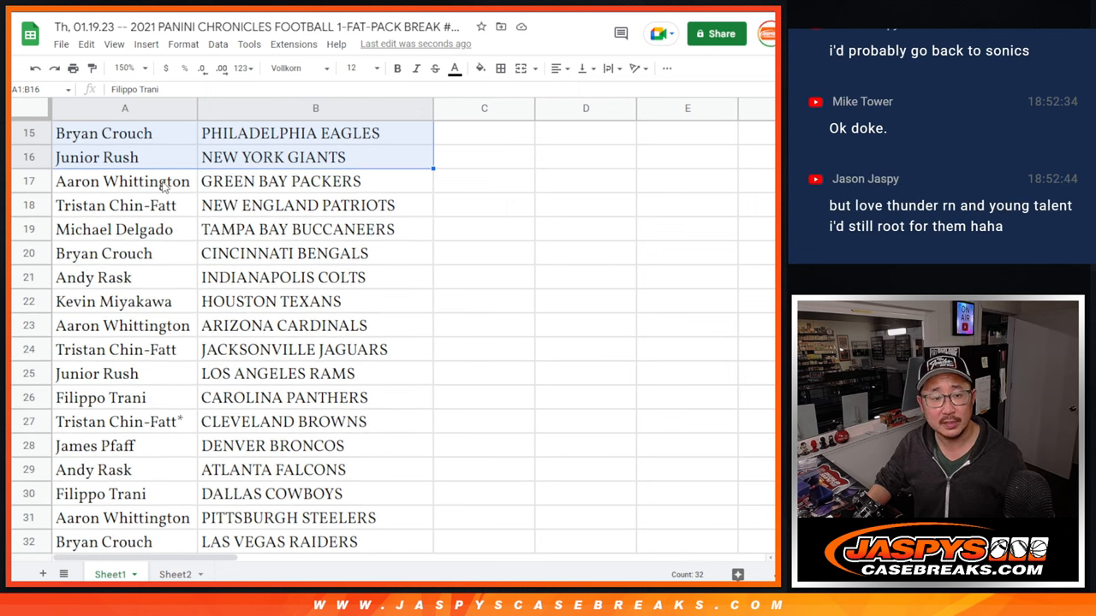
# Sort the name–team list alphabetically by team, Arizona Cardinals first, and start printing.
pyautogui.click(123, 181)
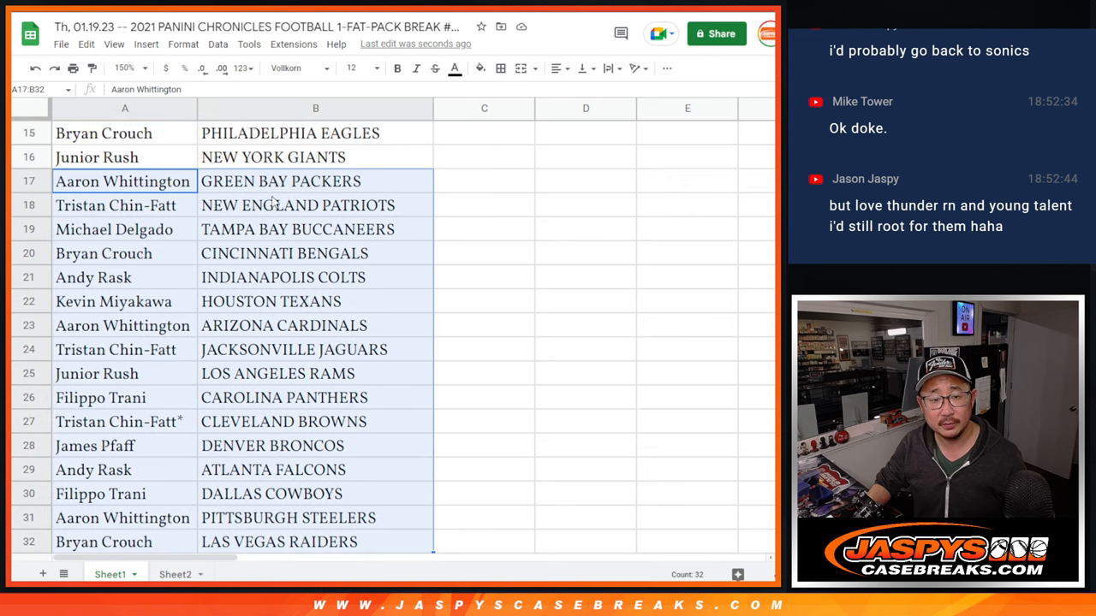
pyautogui.click(123, 68)
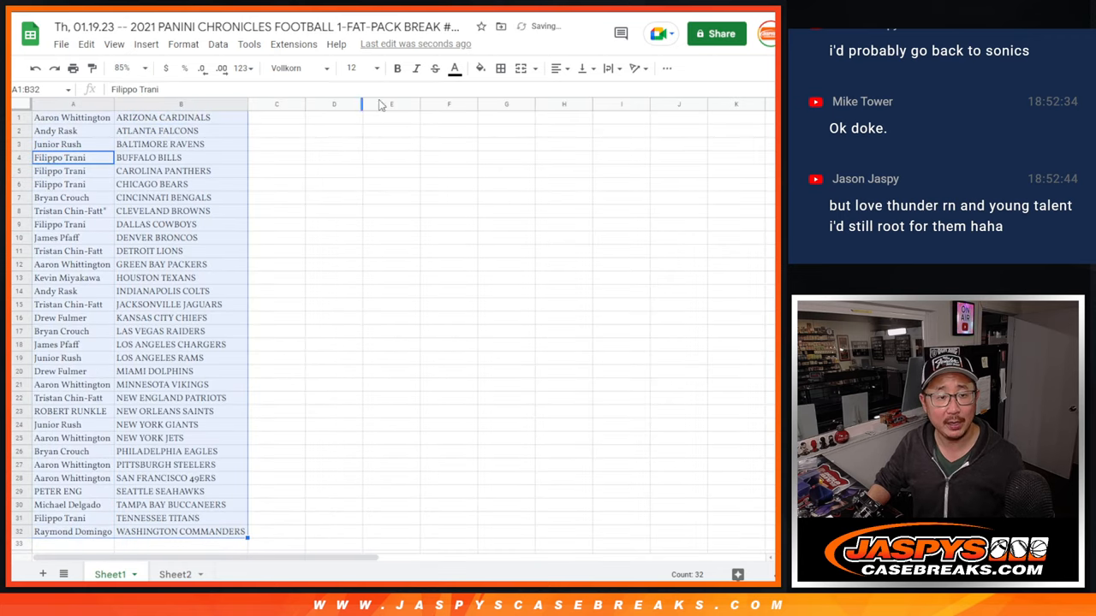
pyautogui.press('ctrl+p')
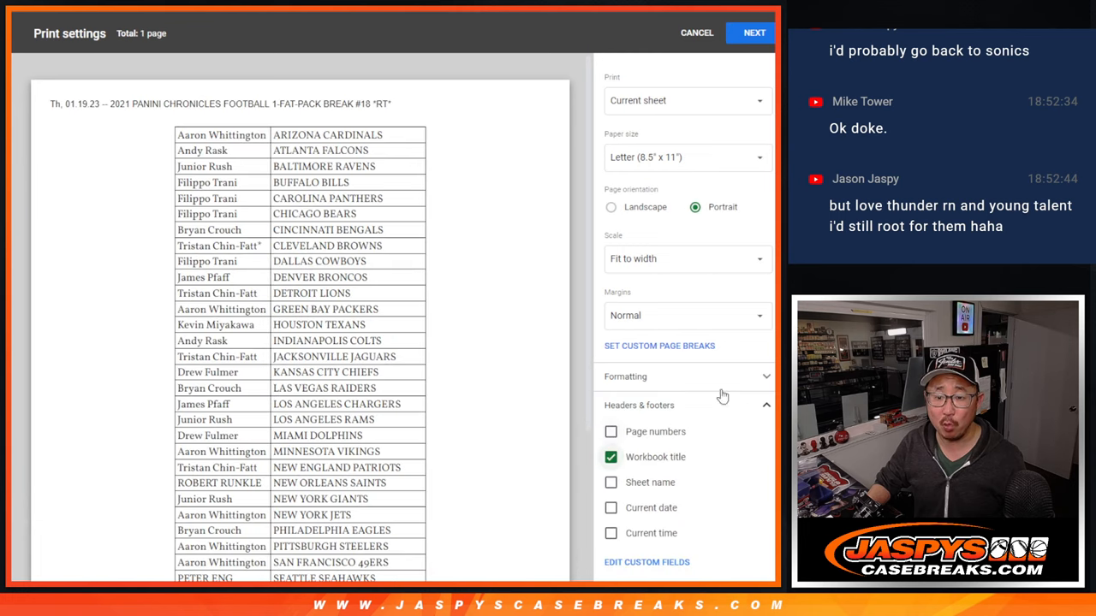
# Send the sorted Sheet1 name–team list to the printer.
pyautogui.click(754, 33)
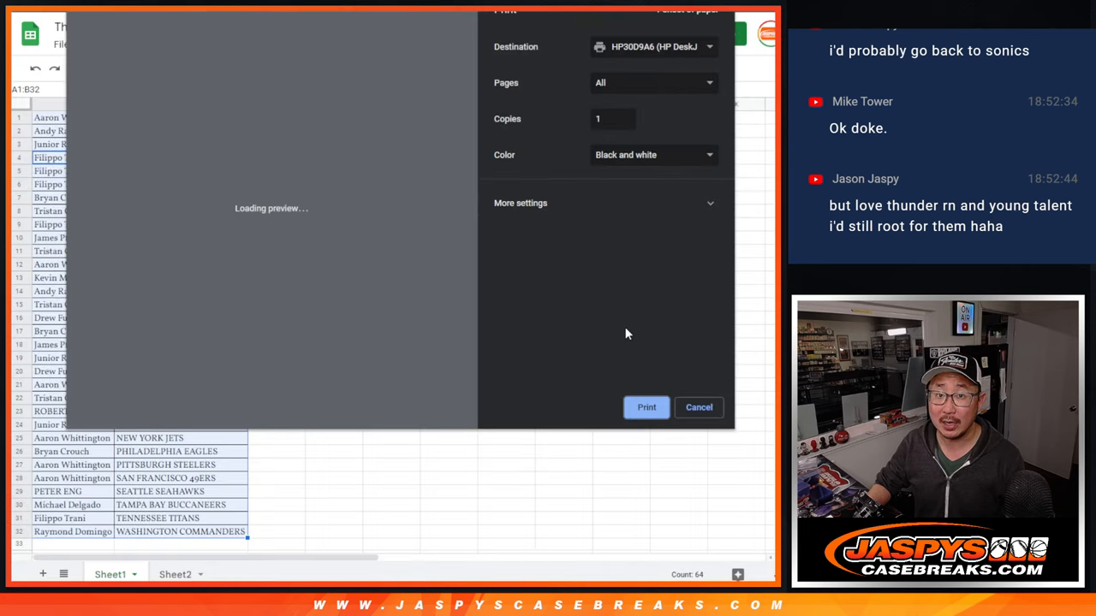
pyautogui.click(698, 407)
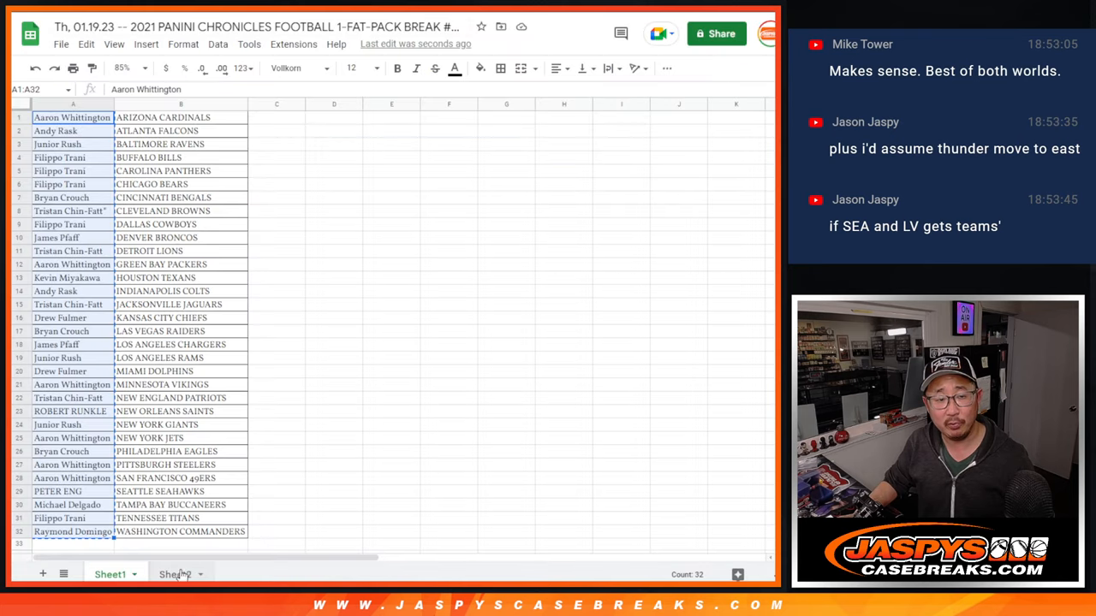
# Return to RANDOM.ORG, roll the two dice and randomize the 32 names.
pyautogui.click(175, 575)
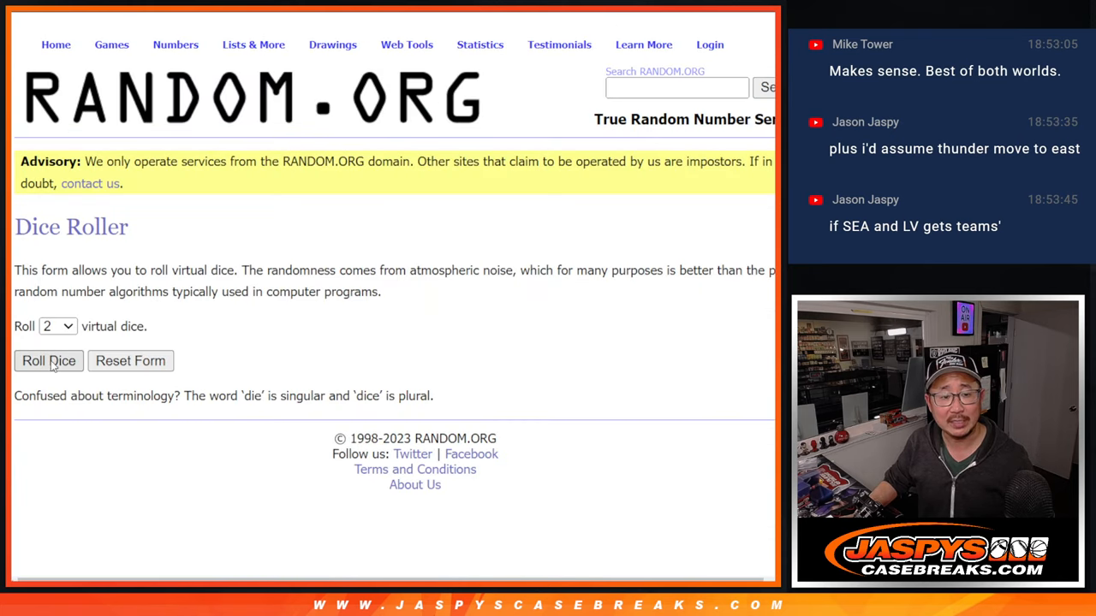
pyautogui.click(48, 359)
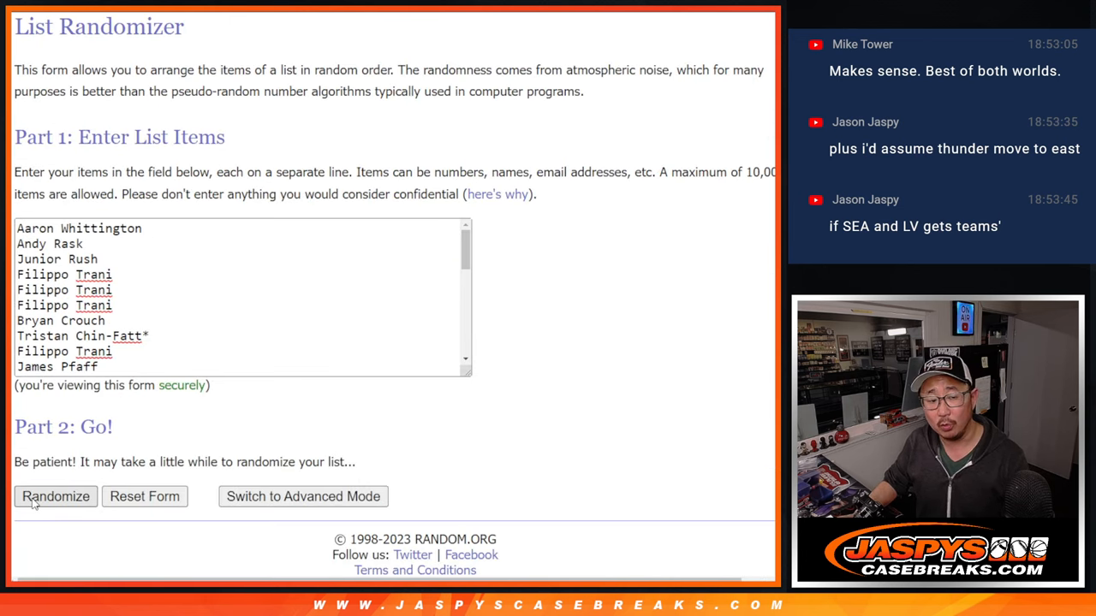
pyautogui.click(55, 497)
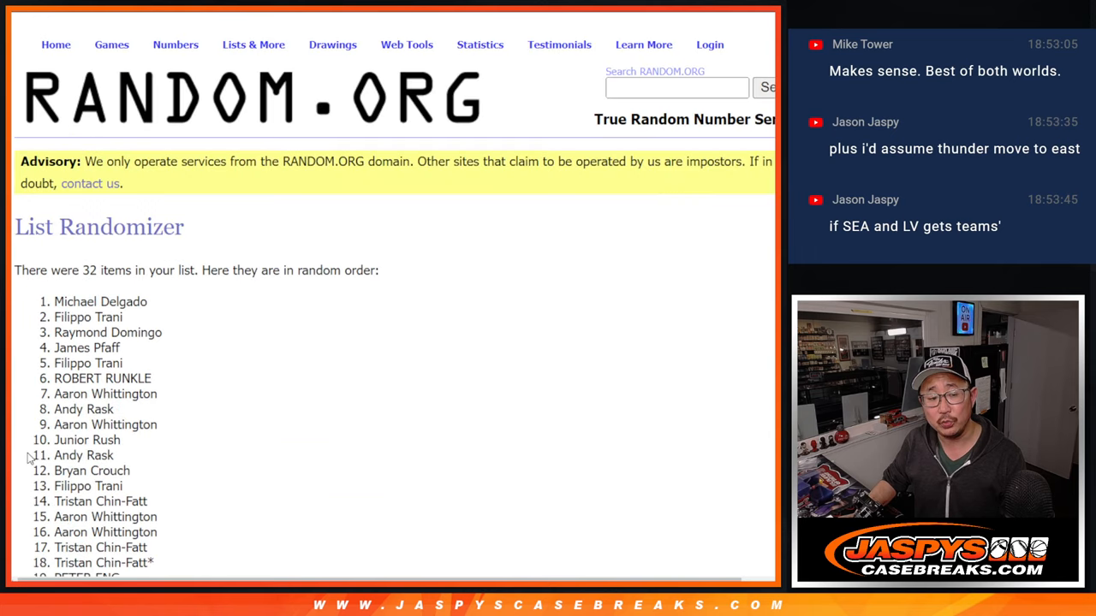
pyautogui.scroll(-3)
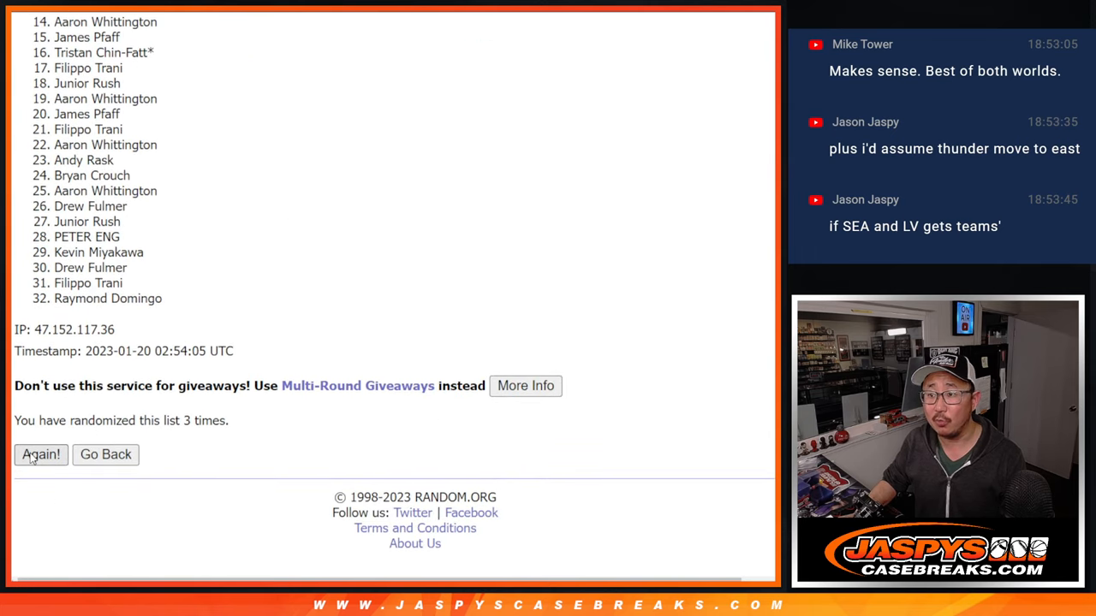
pyautogui.click(41, 455)
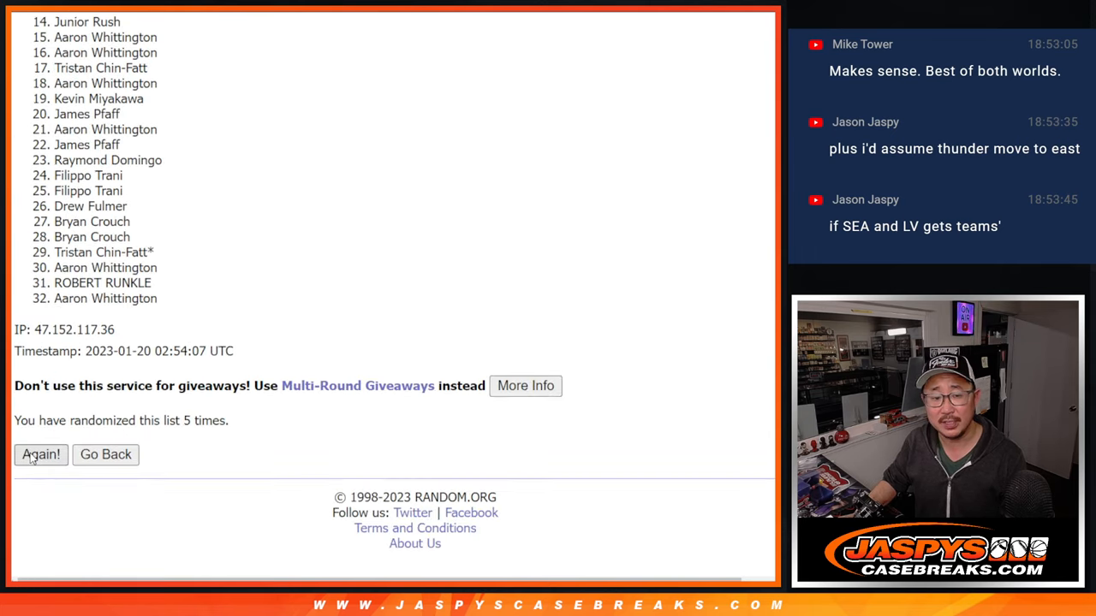
pyautogui.click(41, 456)
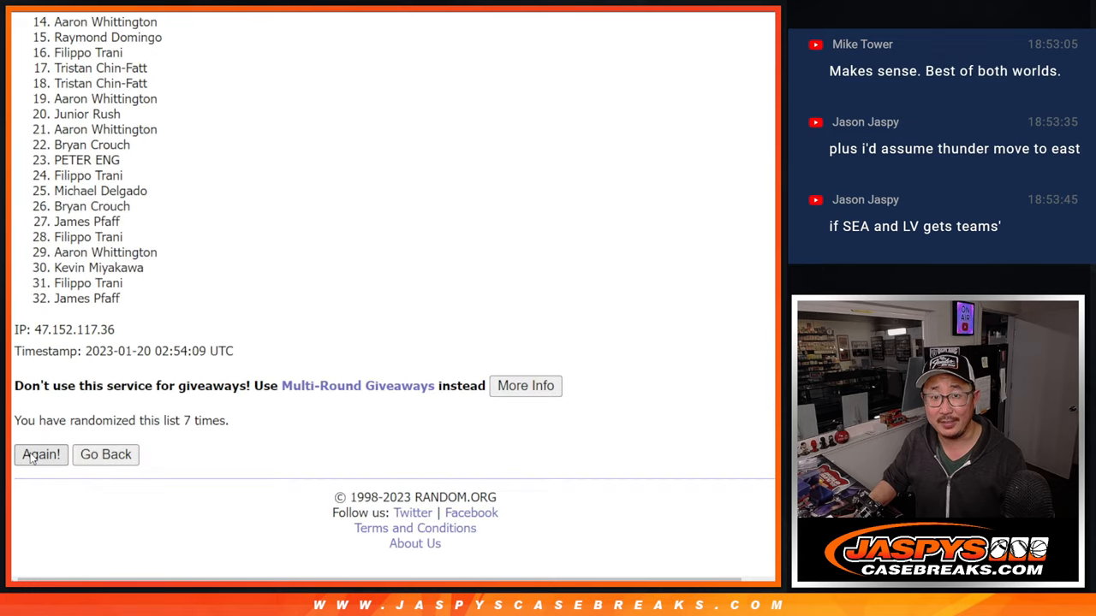
pyautogui.click(41, 455)
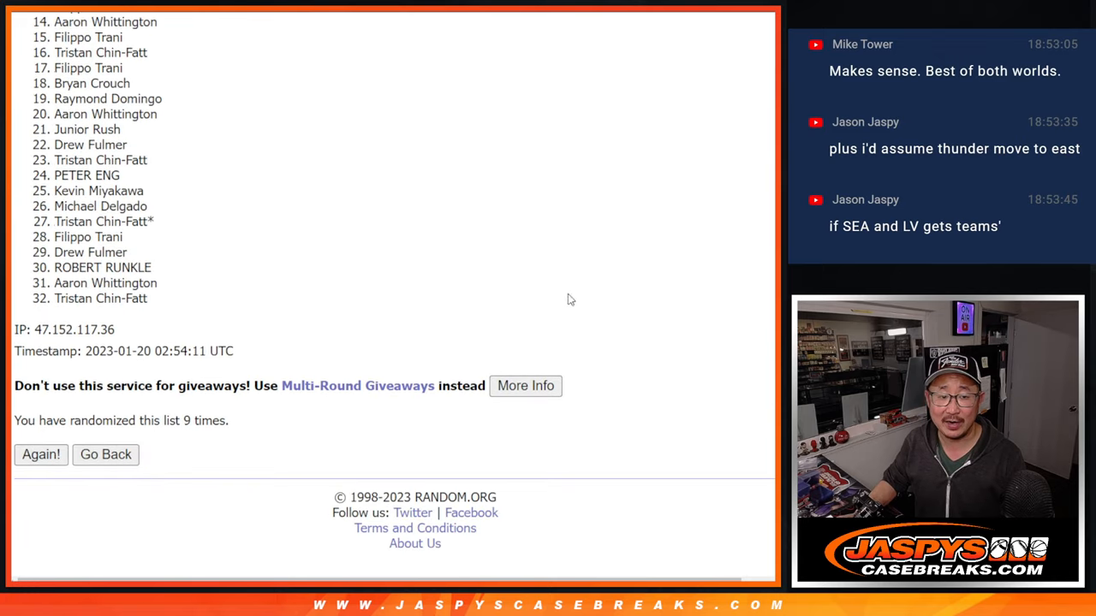
pyautogui.moveTo(723, 301)
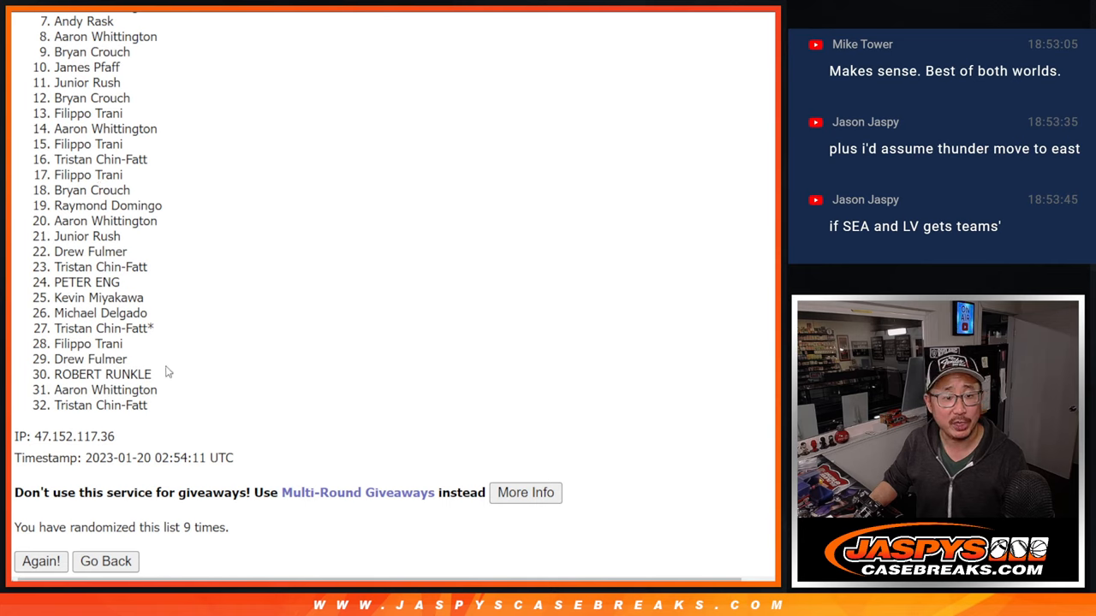
pyautogui.moveTo(358, 360)
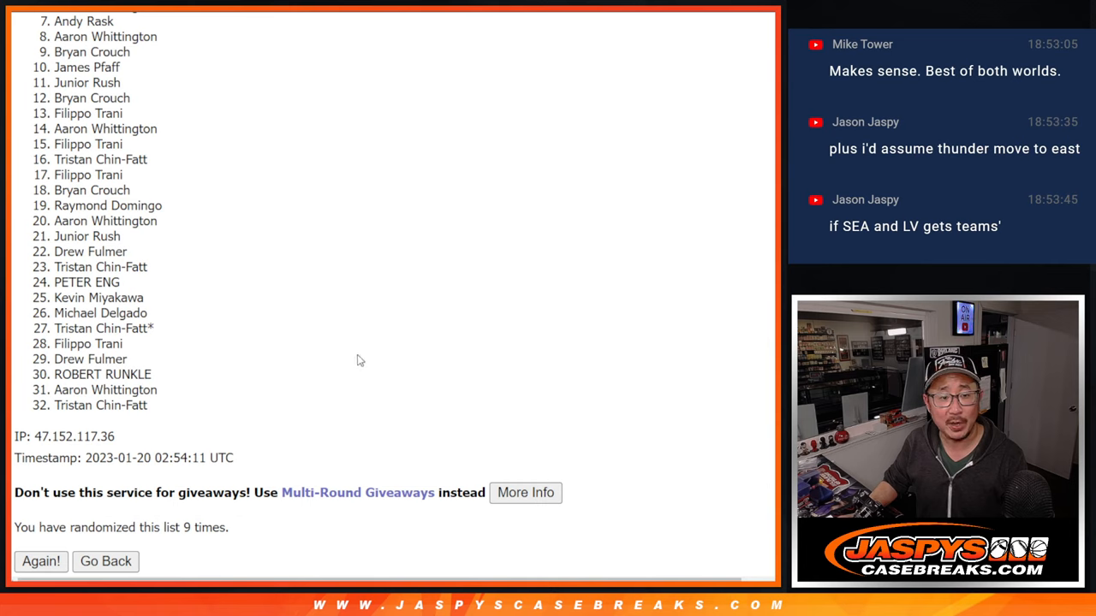
pyautogui.moveTo(661, 301)
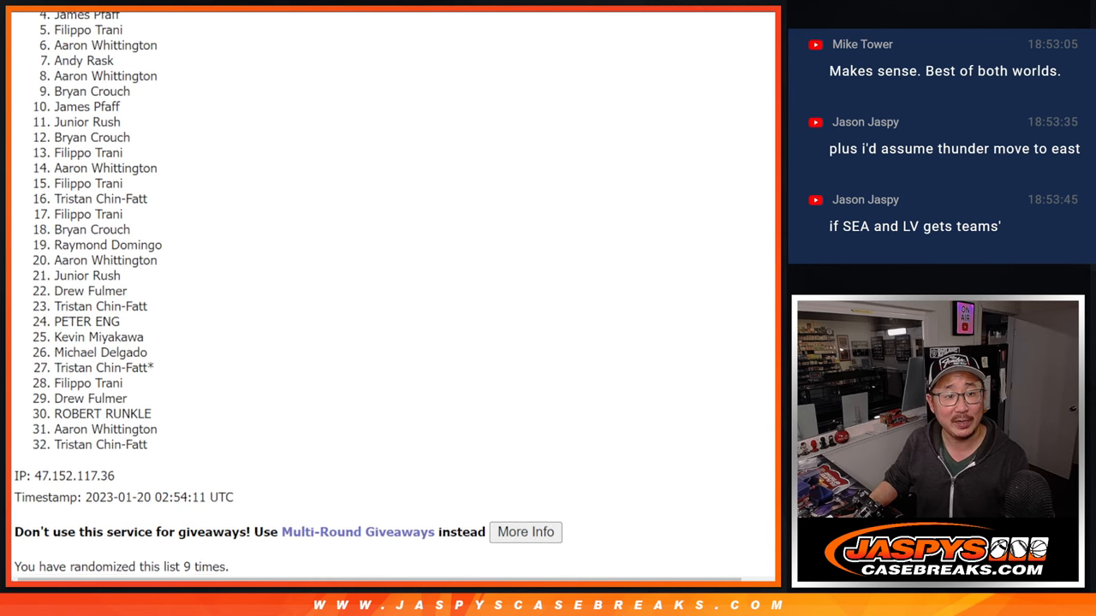
pyautogui.scroll(-3)
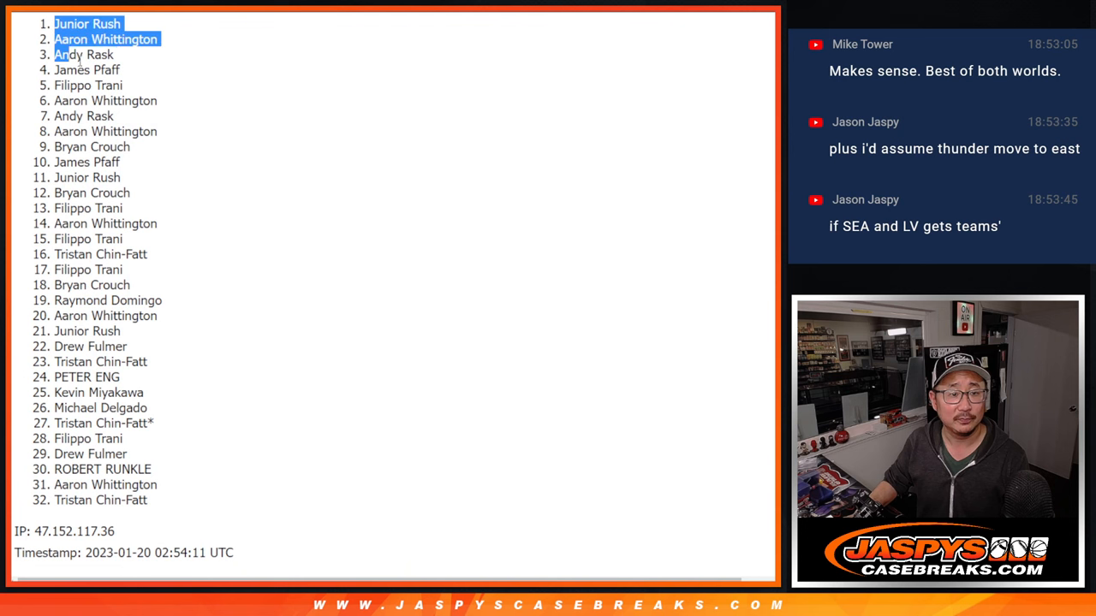
pyautogui.moveTo(60, 53); pyautogui.dragTo(128, 100)
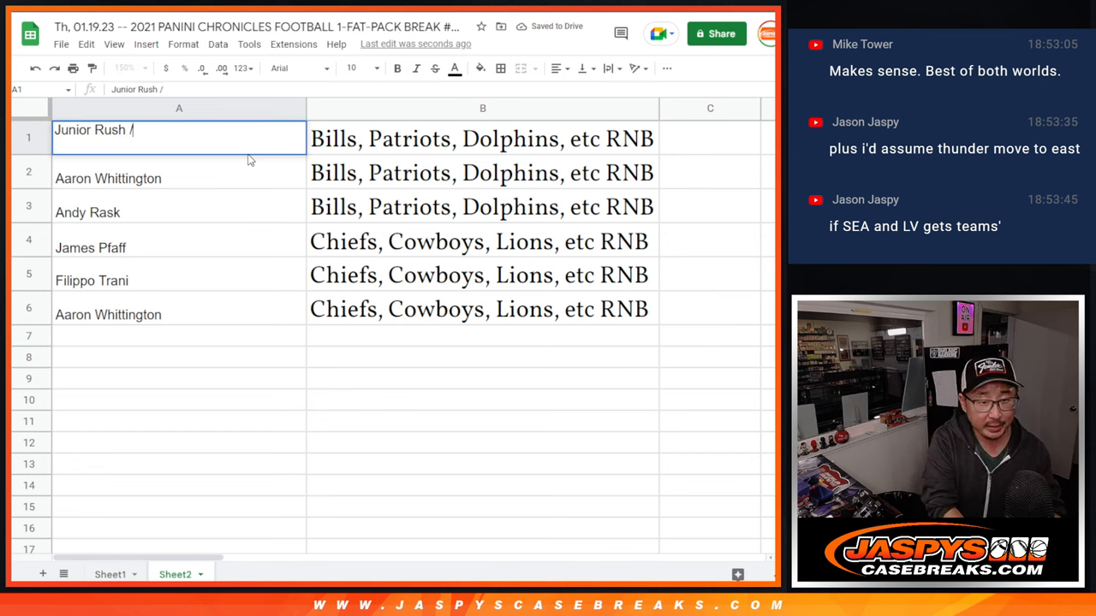
pyautogui.write('chronic')
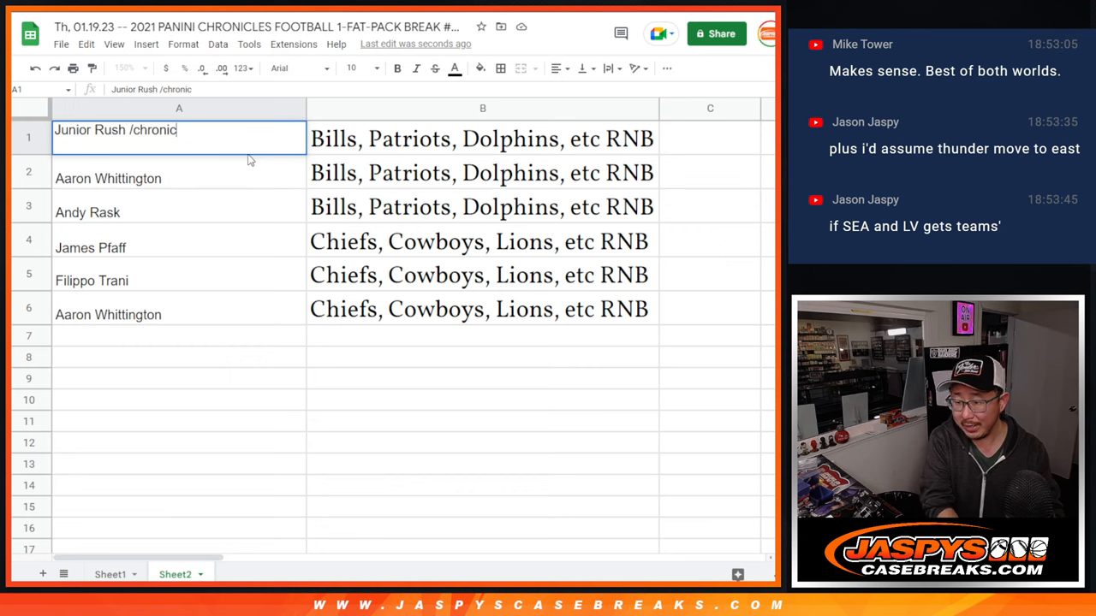
pyautogui.write('18')
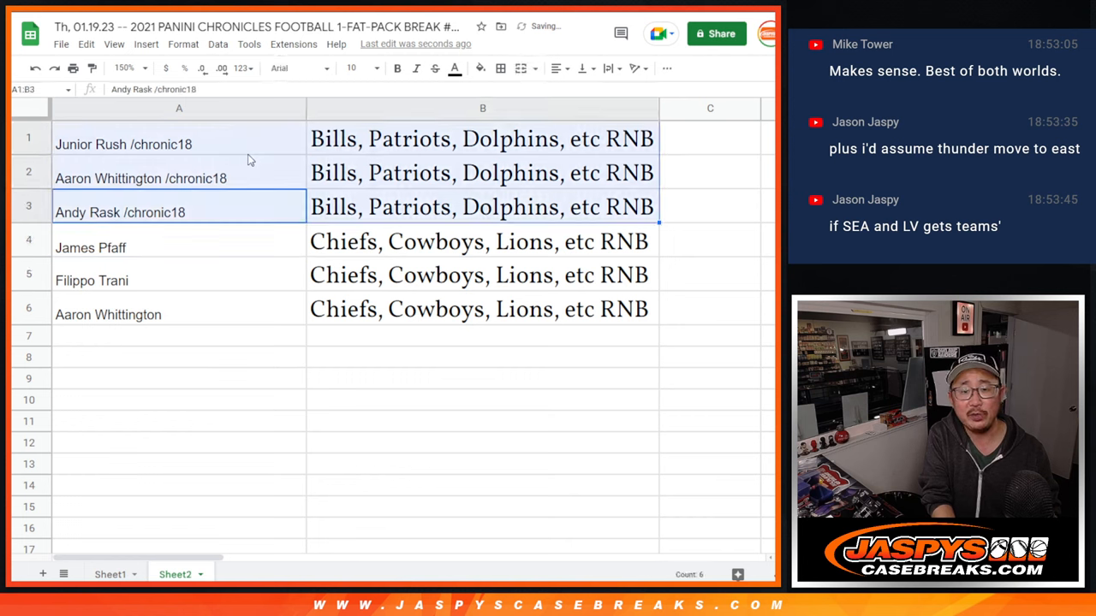
pyautogui.click(178, 247)
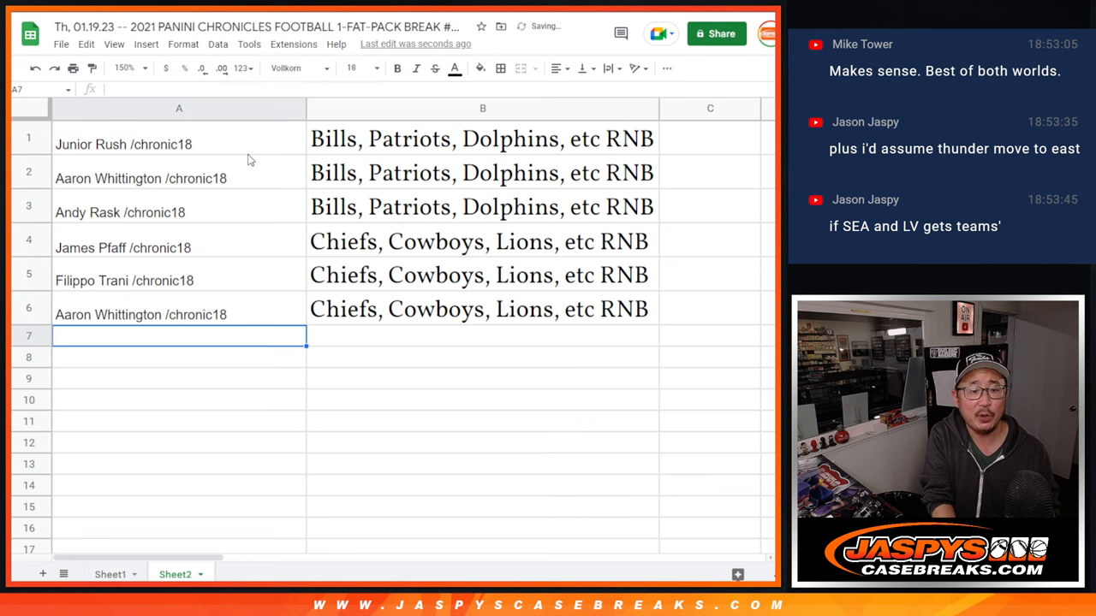
pyautogui.click(483, 240)
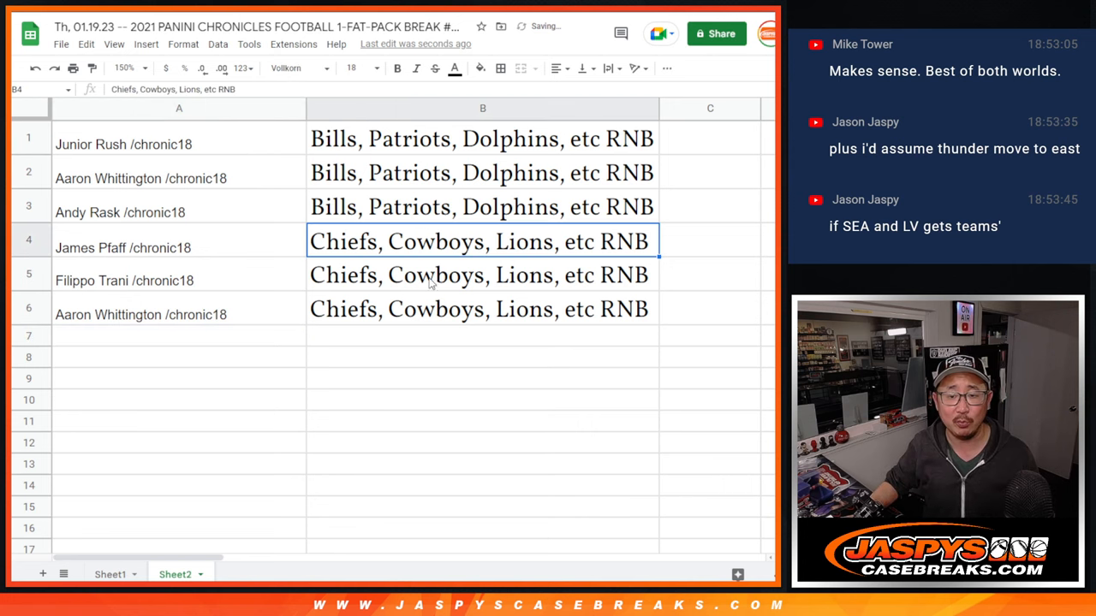